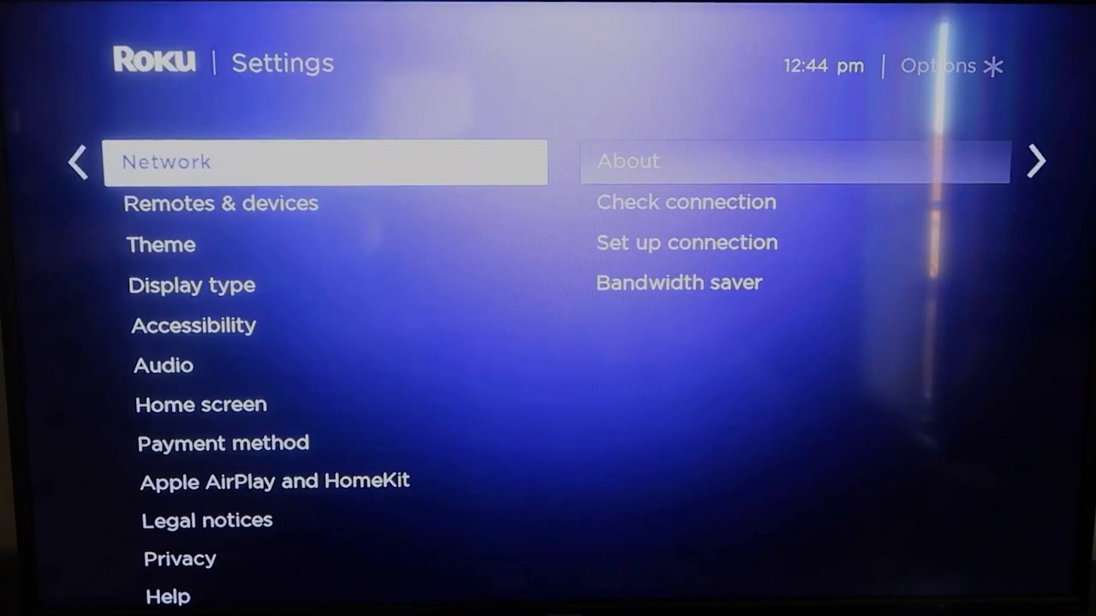
- Scroll the Roku Settings list and select System
scroll("down", 3)
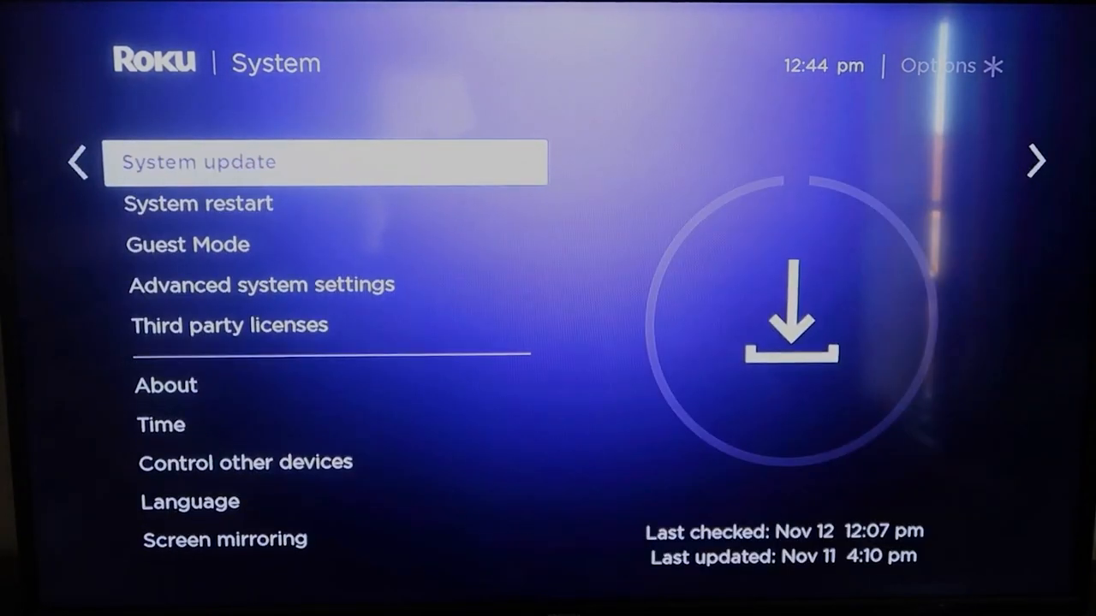
left_click(327, 161)
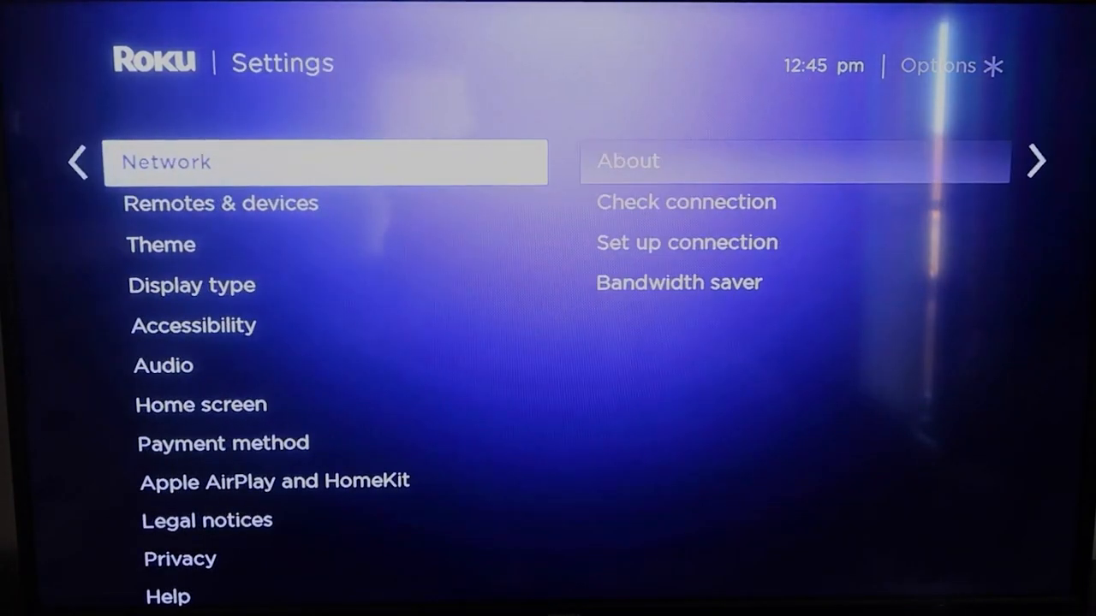
- Scroll the Settings list down toward Apple AirPlay and HomeKit
scroll("down", 3)
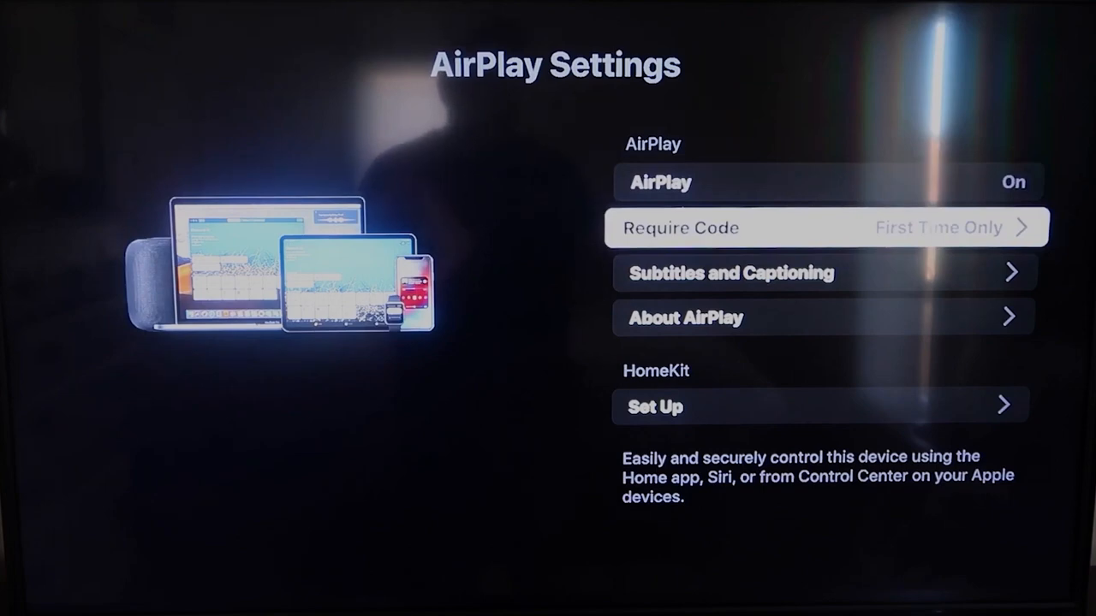
- Set the AirPlay code requirement to First Time Only with AirPlay on
left_click(826, 226)
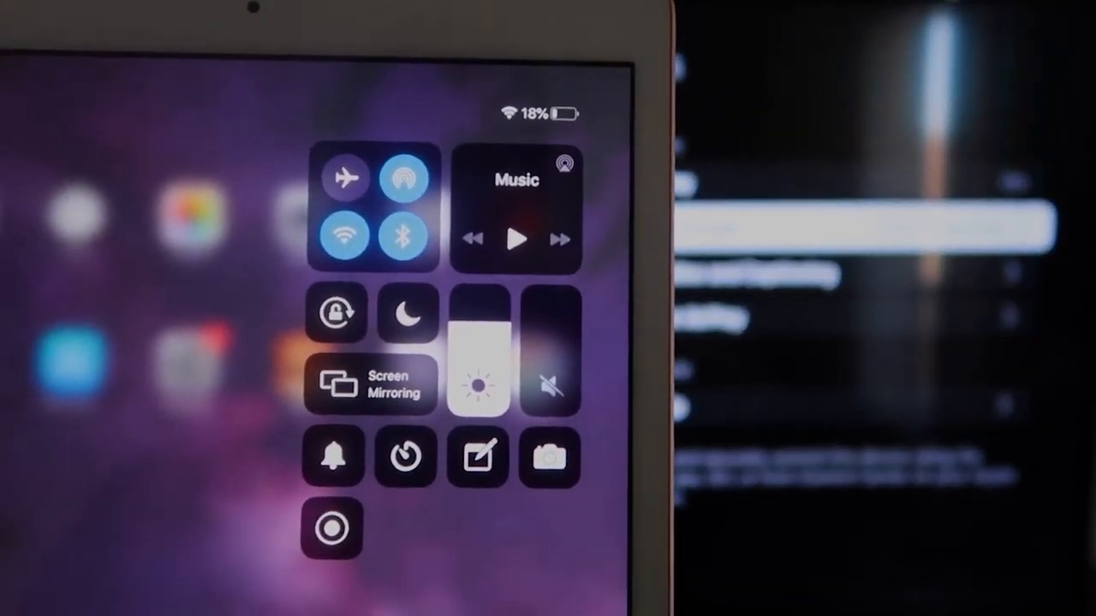
- From Control Center Screen Mirroring, choose Roku Streaming Stick as the target
left_click(373, 386)
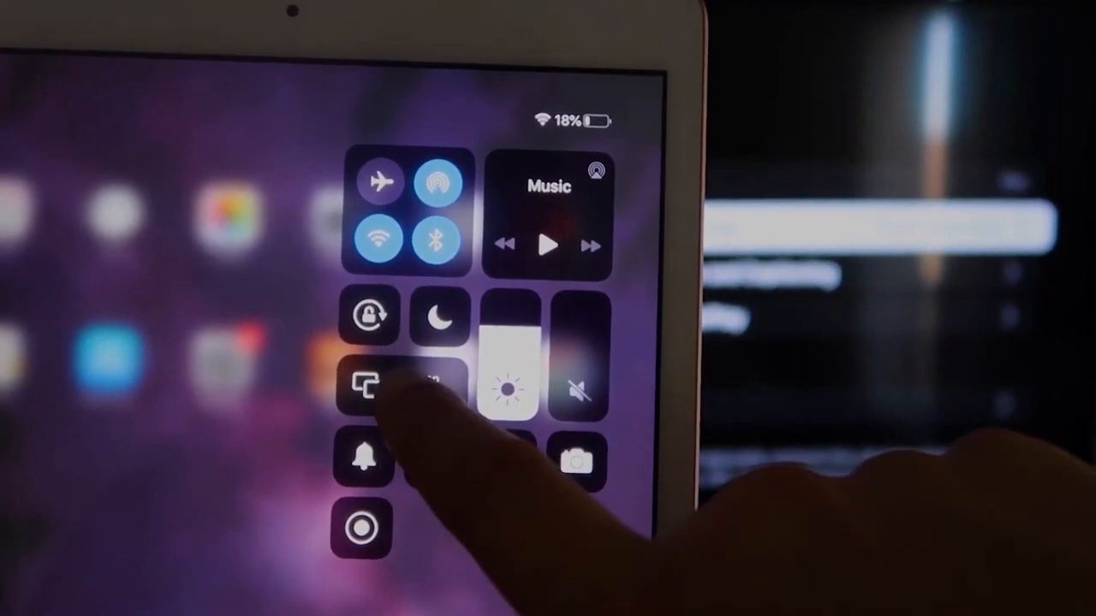
left_click(363, 387)
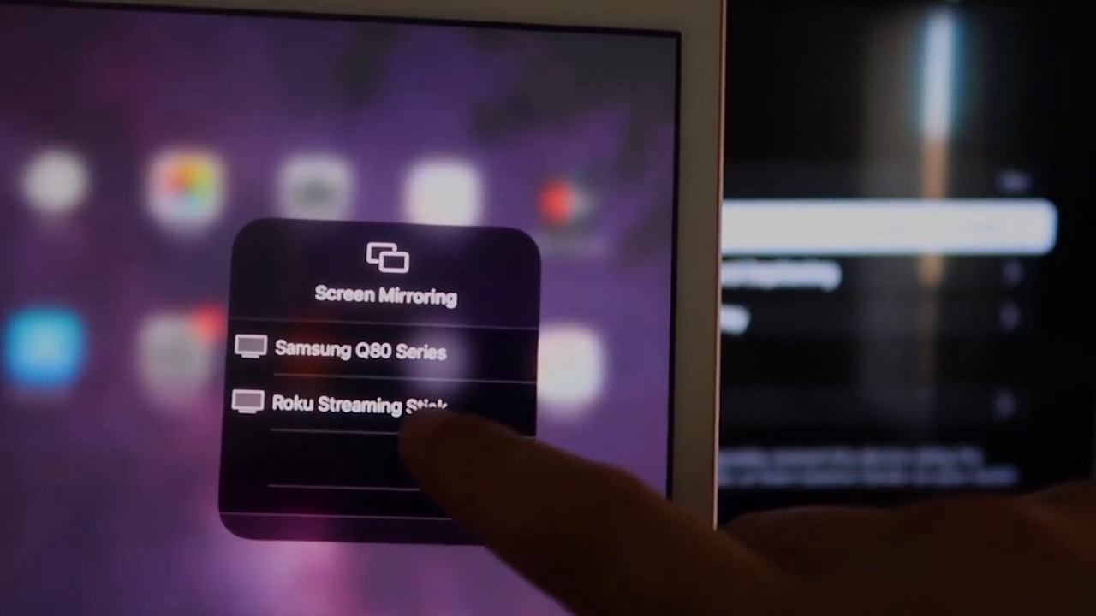
left_click(359, 404)
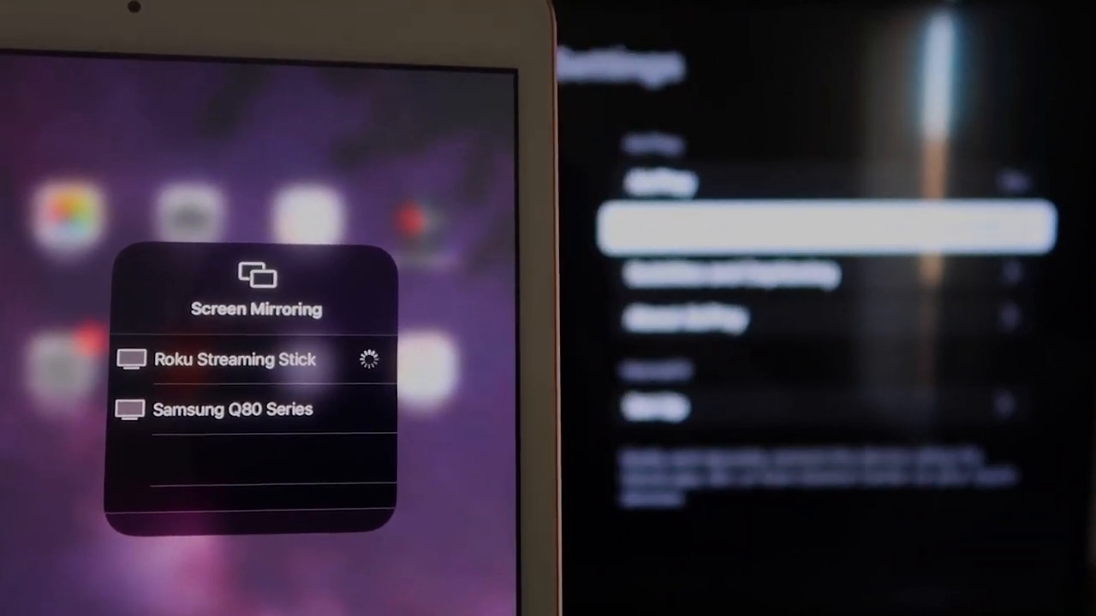
- Enter the AirPlay code shown on the TV and confirm with OK
left_click(234, 360)
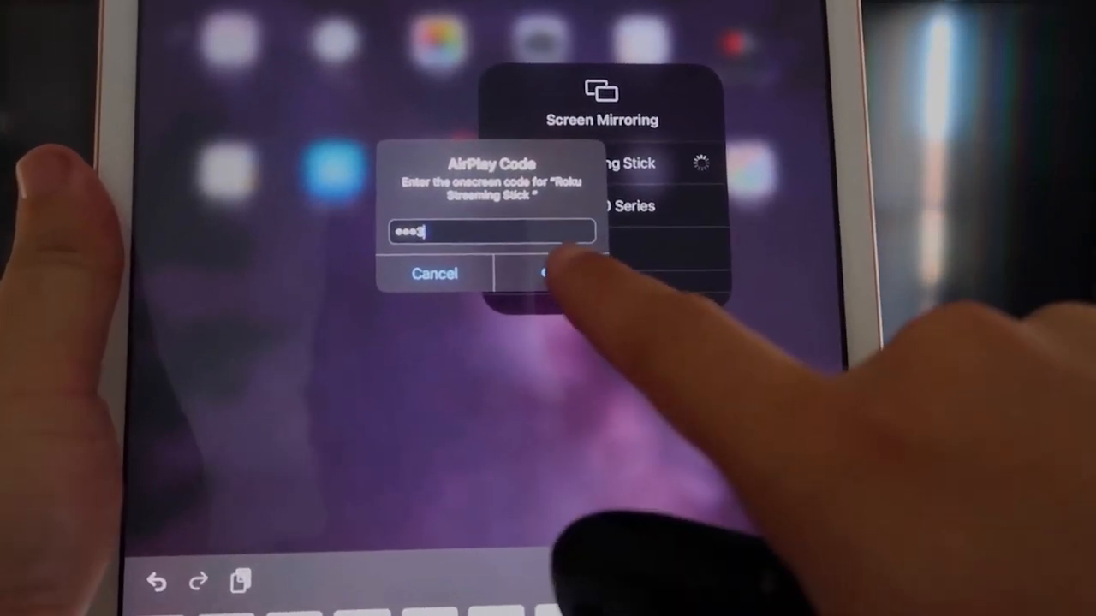
left_click(556, 274)
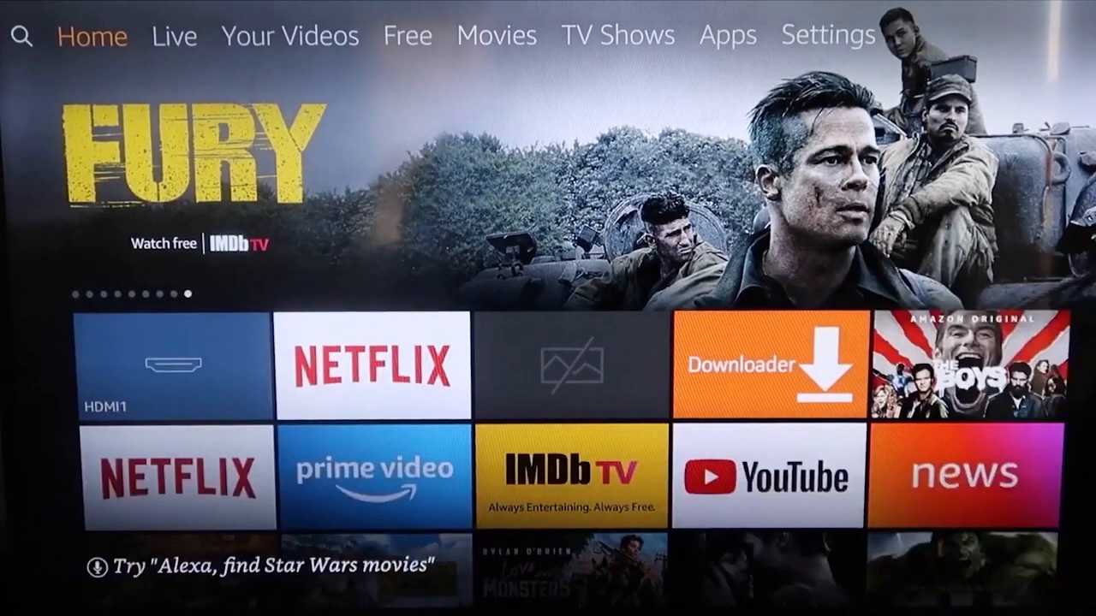
- Scroll the Fire TV home screen to load the lower row of titles
scroll("down", 3)
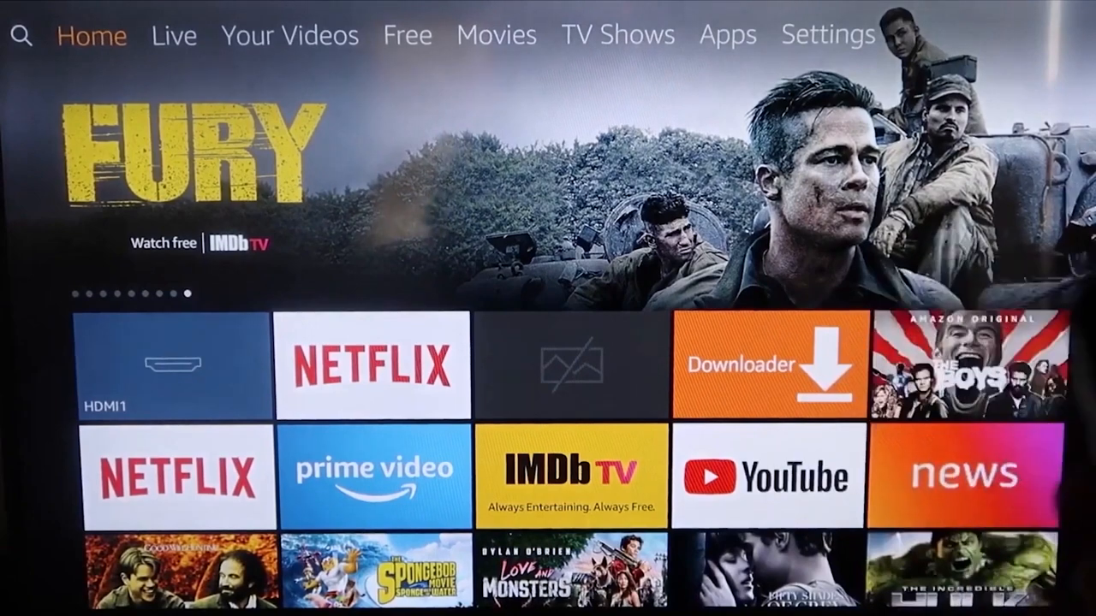
- Search for ApowerMirror, select its listing and download it
left_click(21, 36)
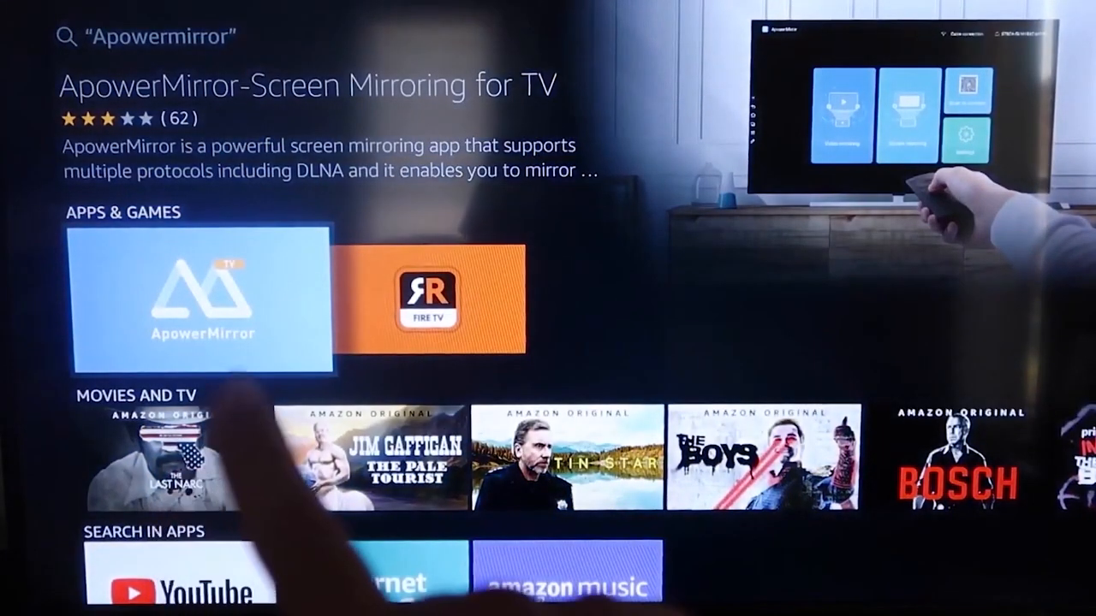
left_click(206, 304)
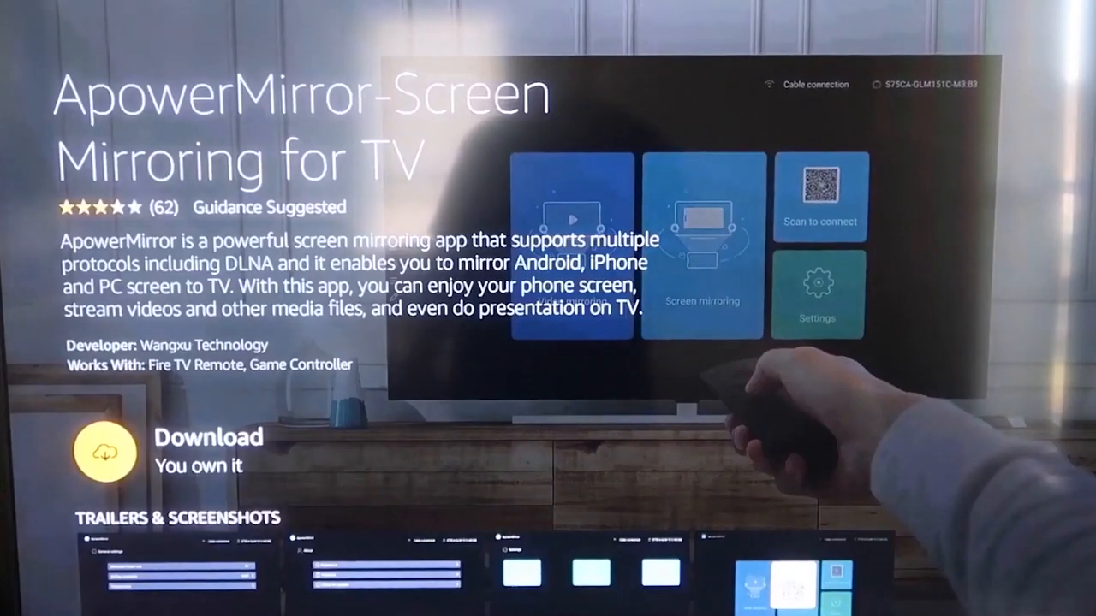
left_click(103, 452)
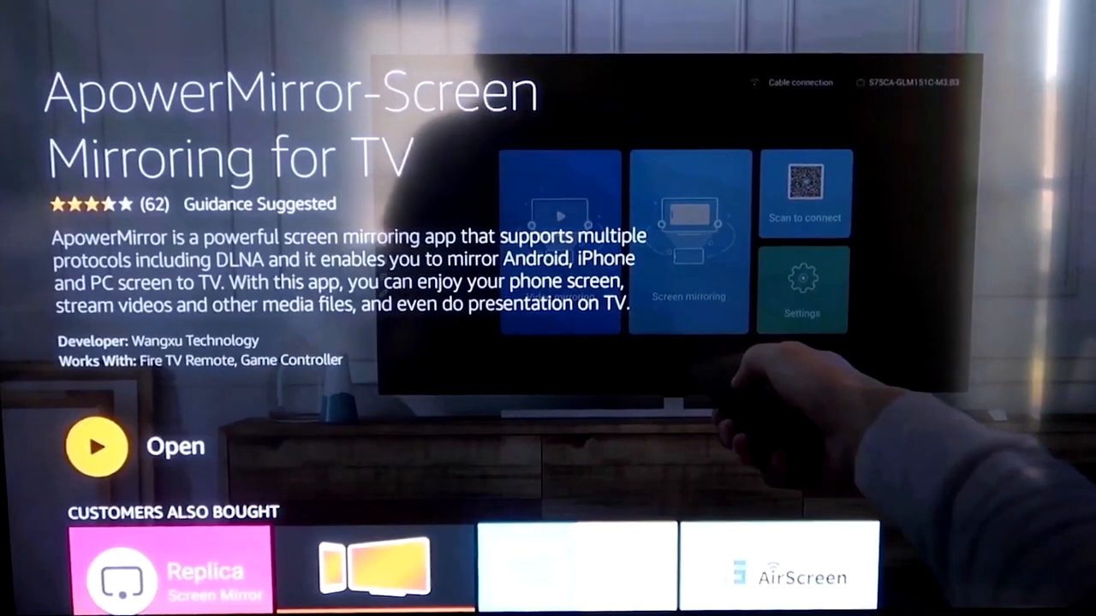
- Launch ApowerMirror on the Fire TV and choose Phone screen mirroring
left_click(98, 445)
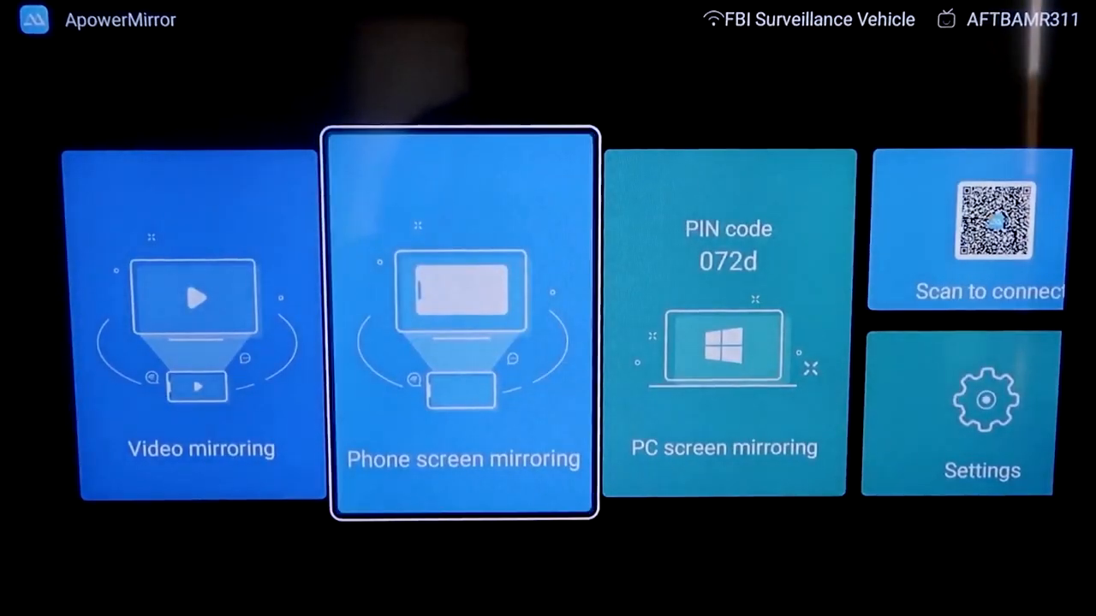
left_click(462, 324)
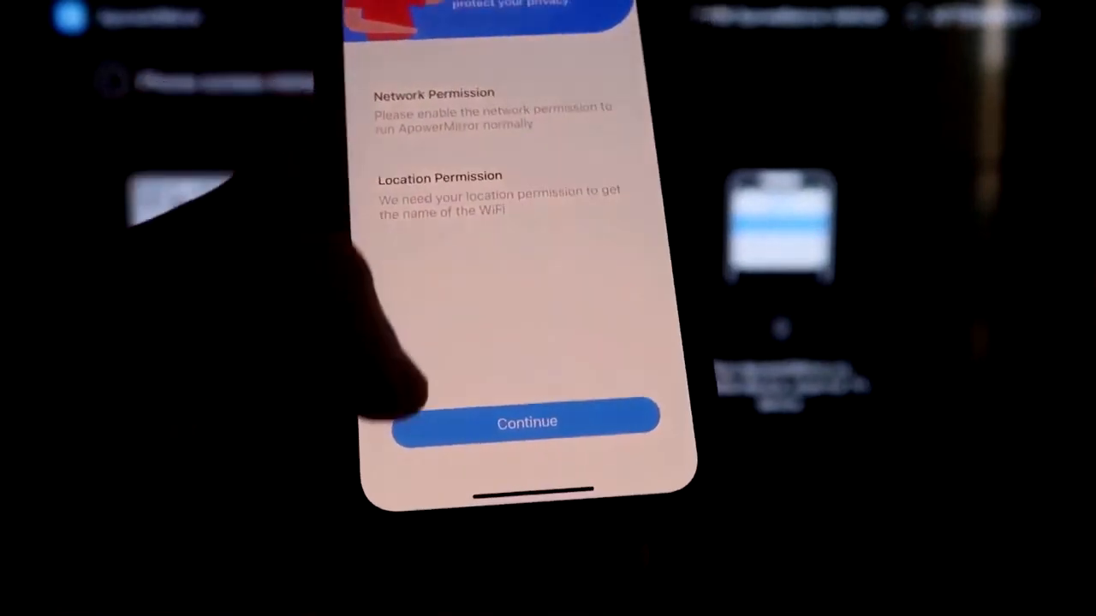
- Continue past ApowerMirror's network and location permission screen on the iPhone
left_click(528, 421)
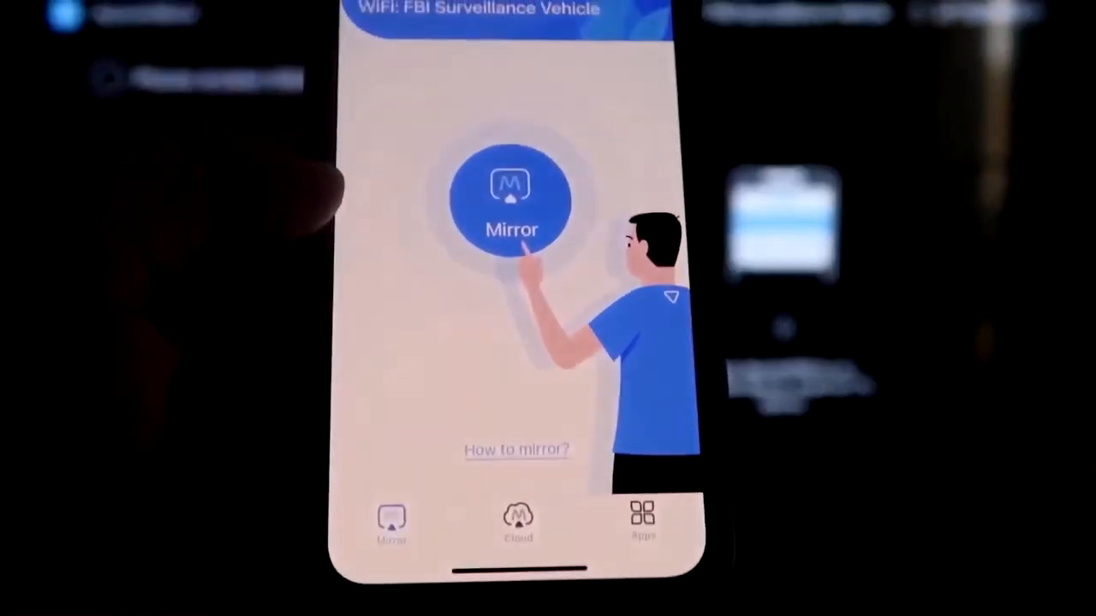
- Tap Mirror in ApowerMirror to start mirroring to the Fire TV
left_click(512, 202)
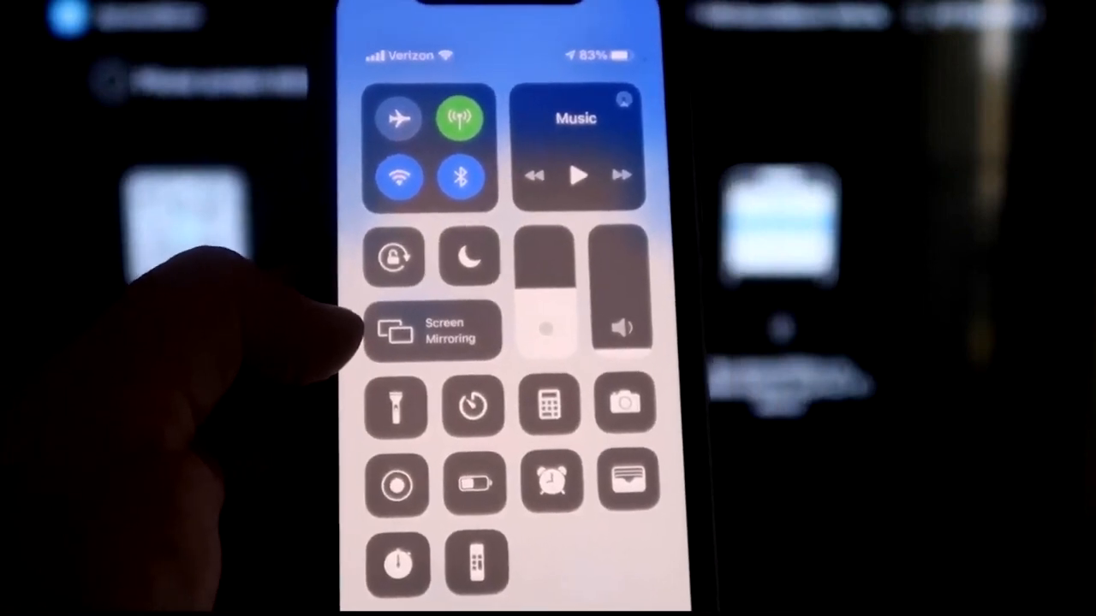
- Start mirroring the iPhone to the Apowersoft[AFTBAMR311] receiver from the Screen Mirroring list
left_click(431, 332)
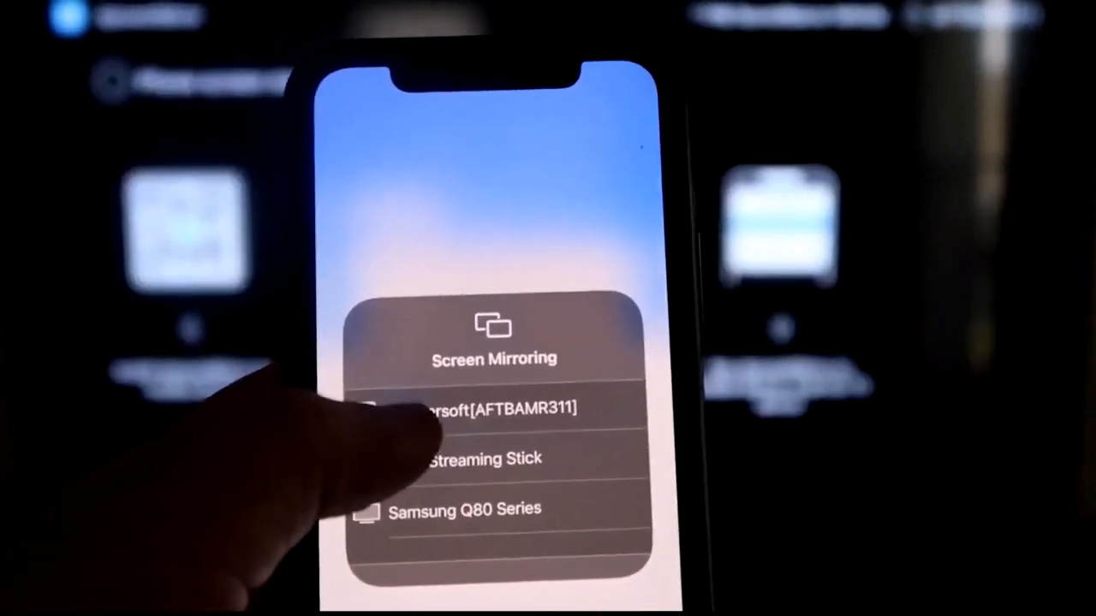
left_click(479, 404)
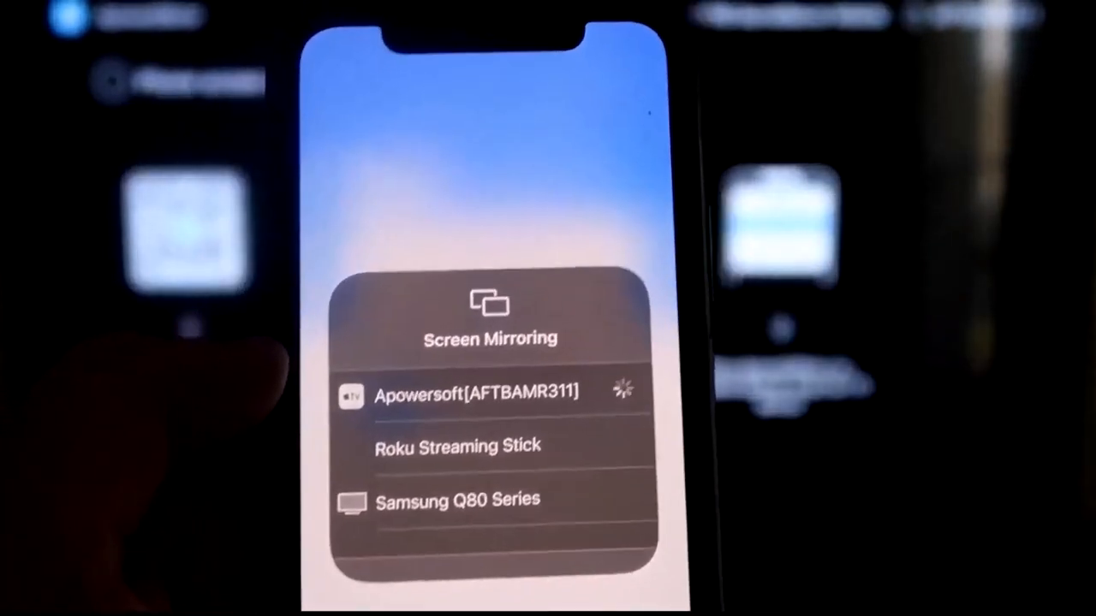
left_click(473, 392)
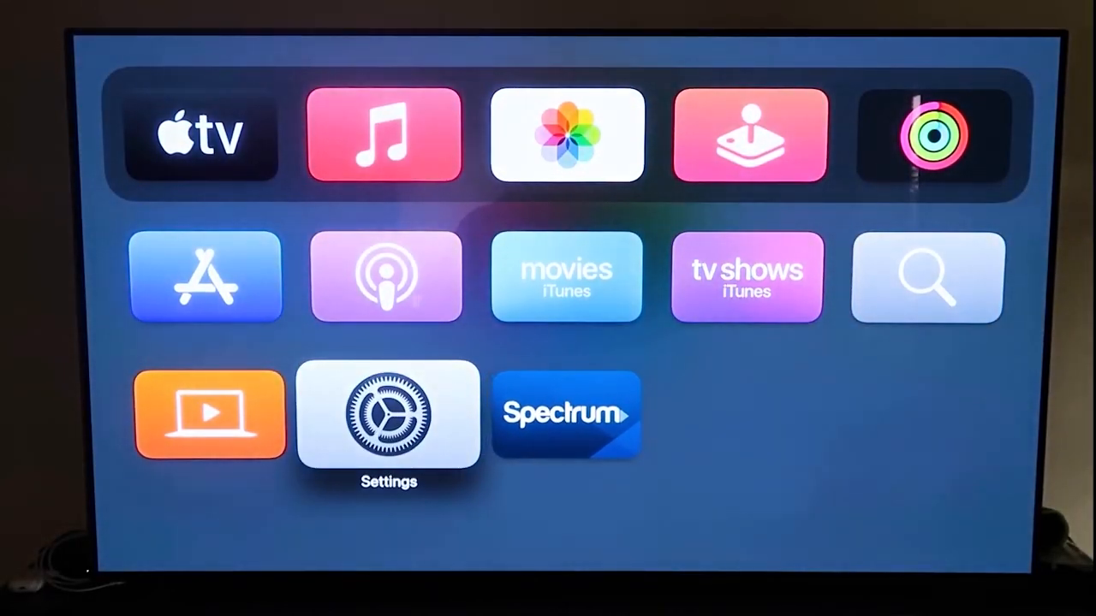
- Go into Apple TV Settings and focus the AirPlay and HomeKit entry
left_click(389, 416)
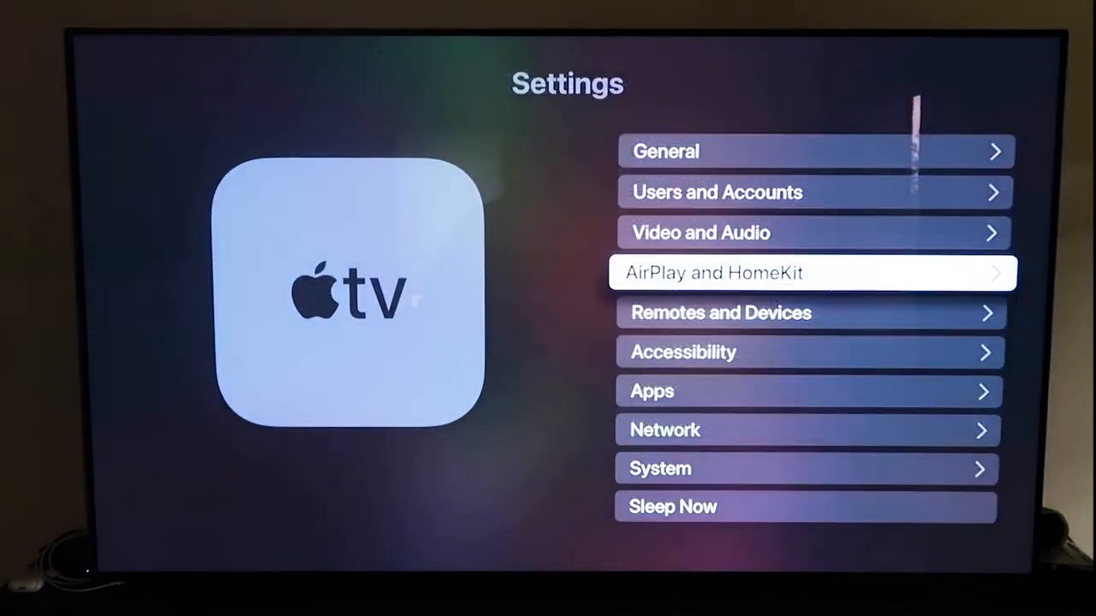
key("up")
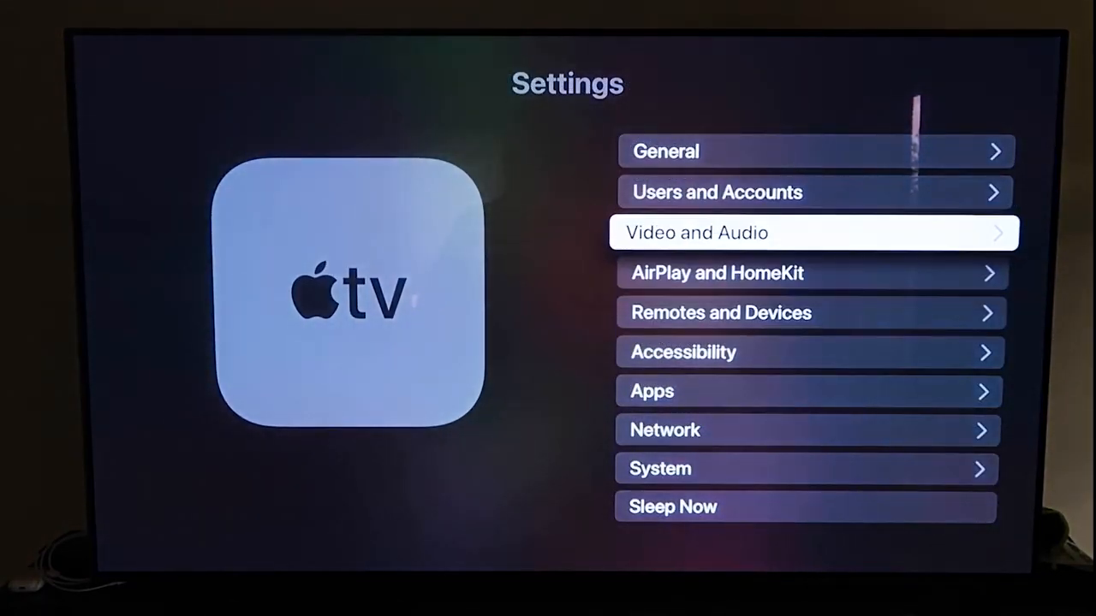
key("down")
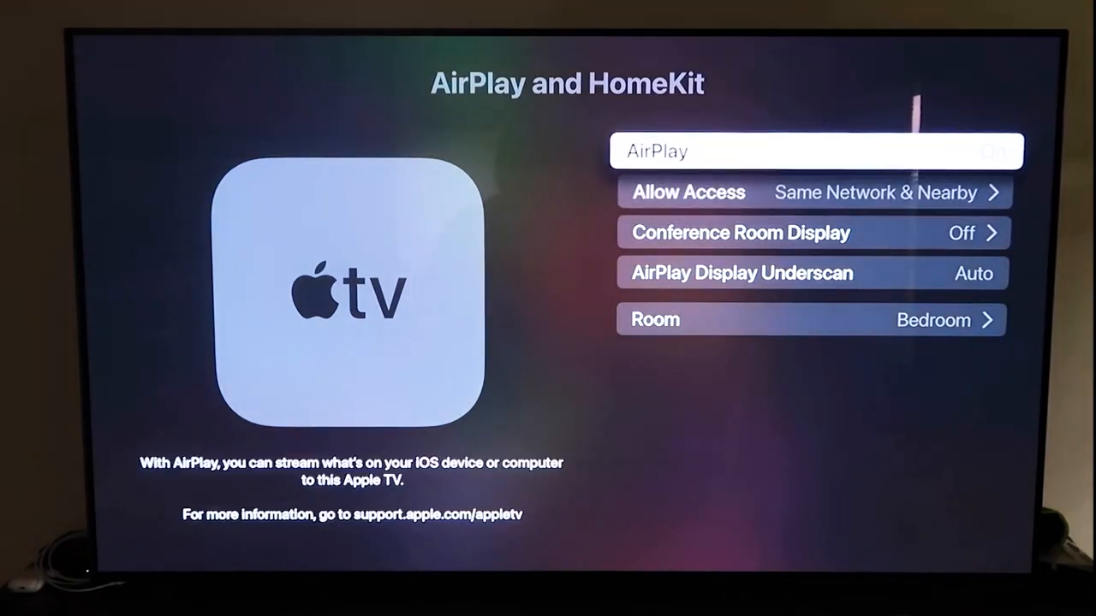
- Show the Allow Access options, with Anyone on the Same Network checked
left_click(814, 151)
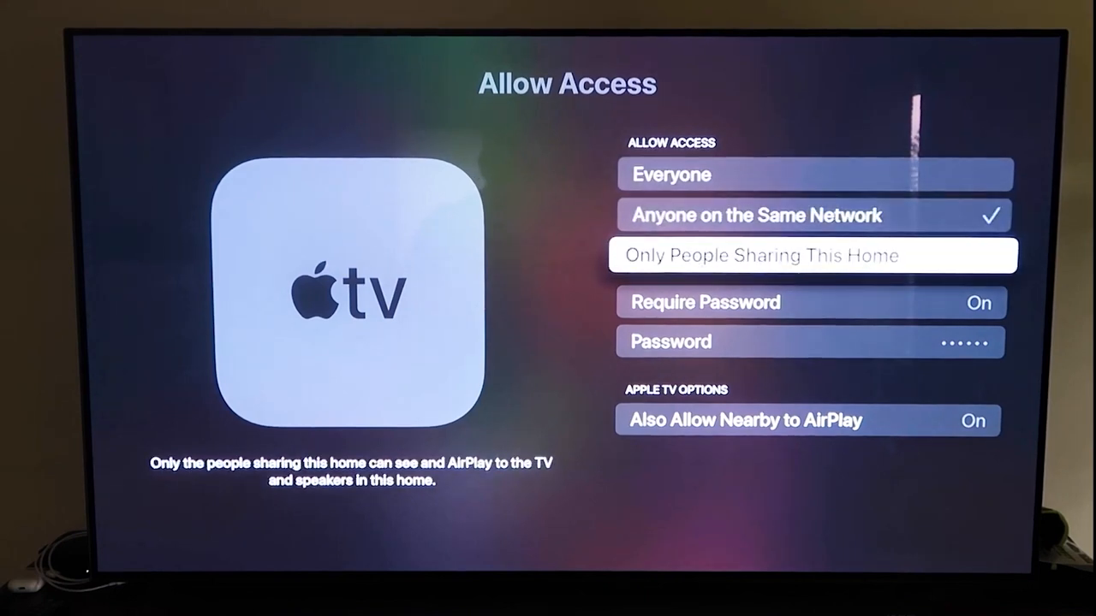
- Browse the access choices, keep Anyone on the Same Network, and go back with Menu
key("down")
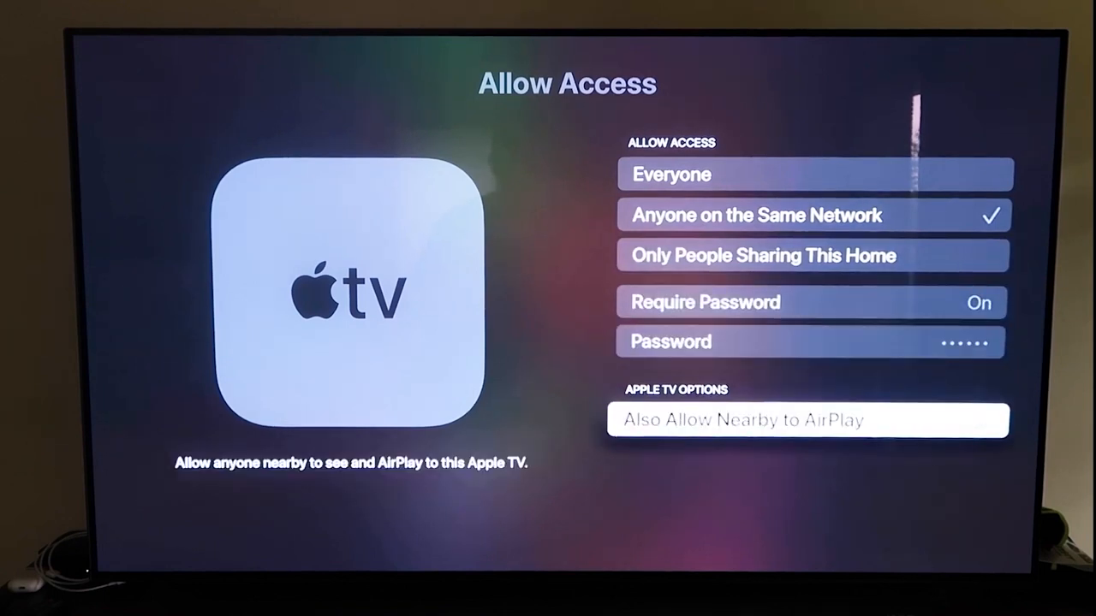
key("up")
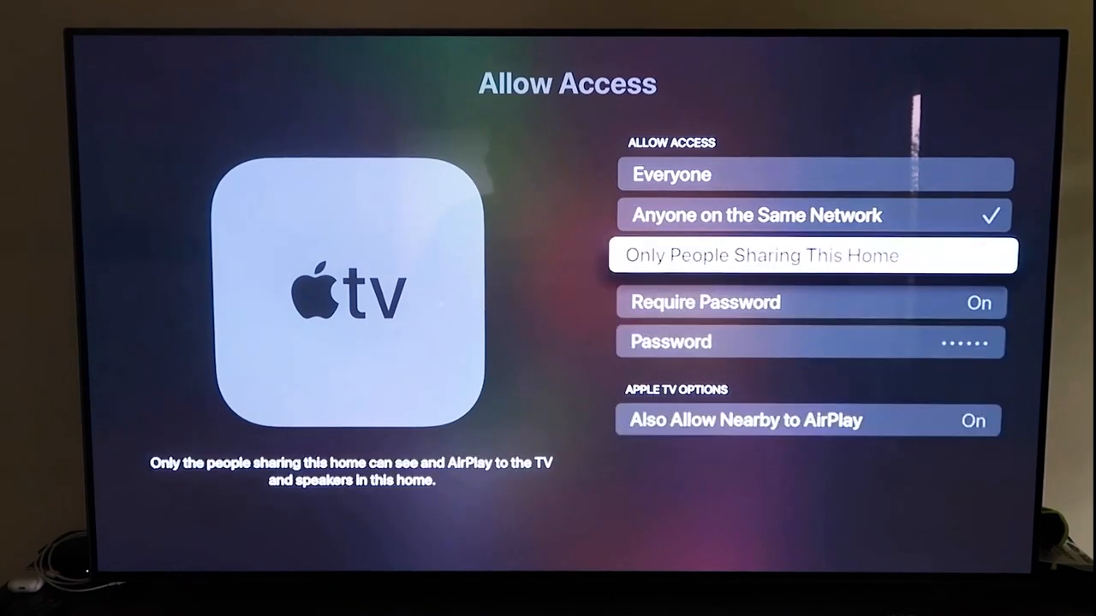
key("down")
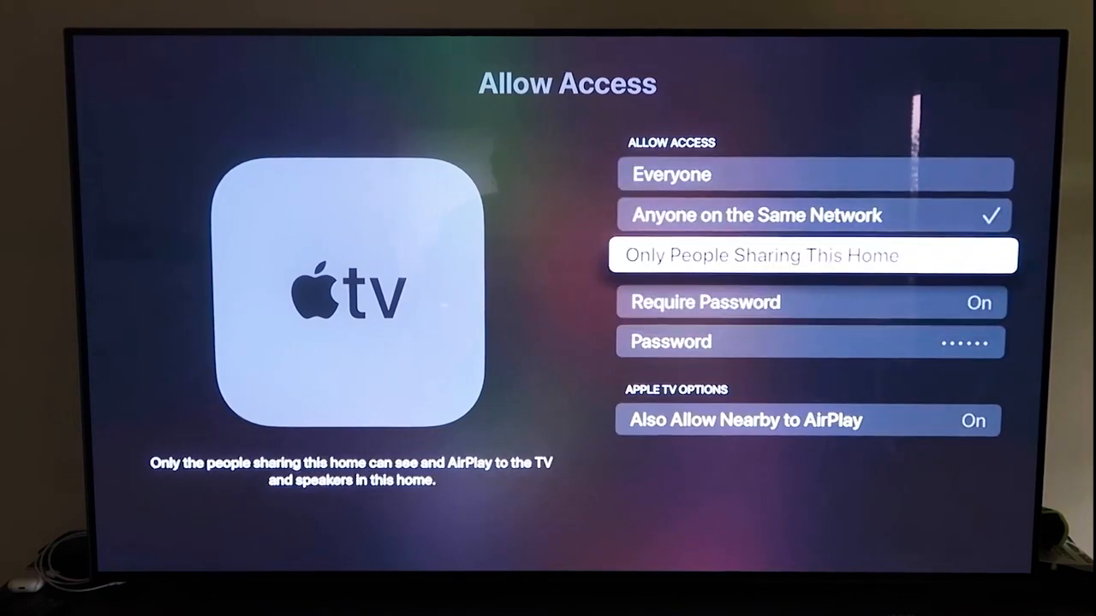
key("menu")
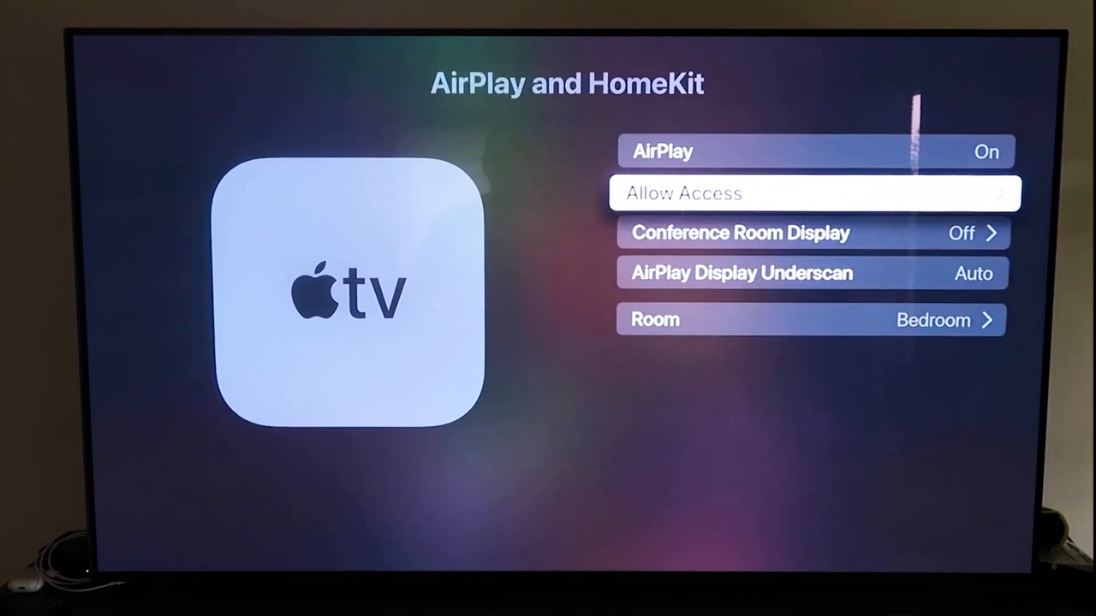
- Start mirroring the iPhone to the Bedroom Apple TV from the Screen Mirroring list
key("up")
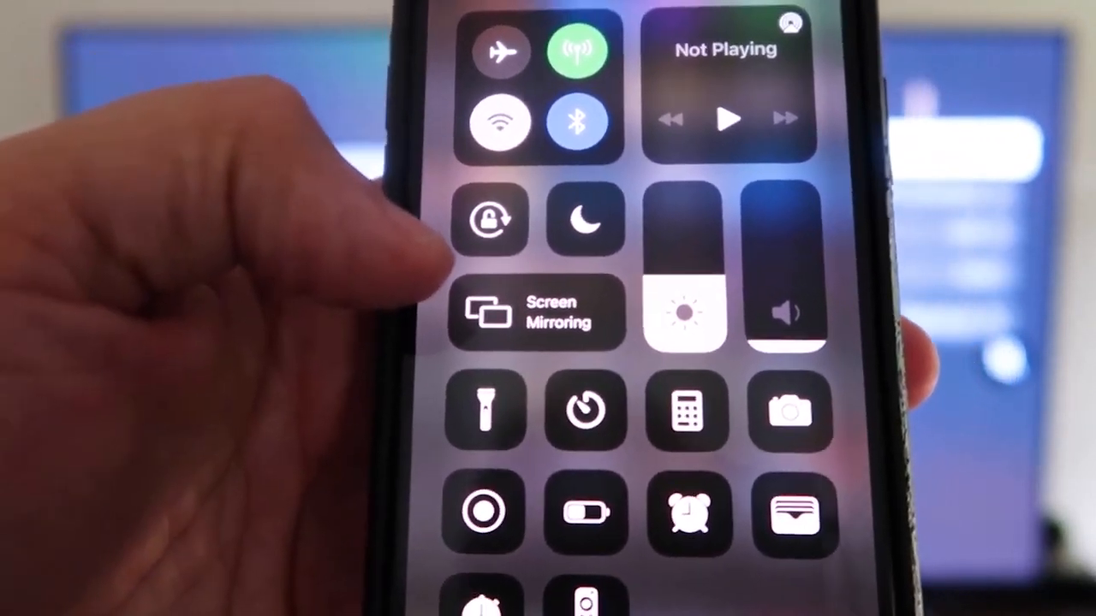
left_click(538, 313)
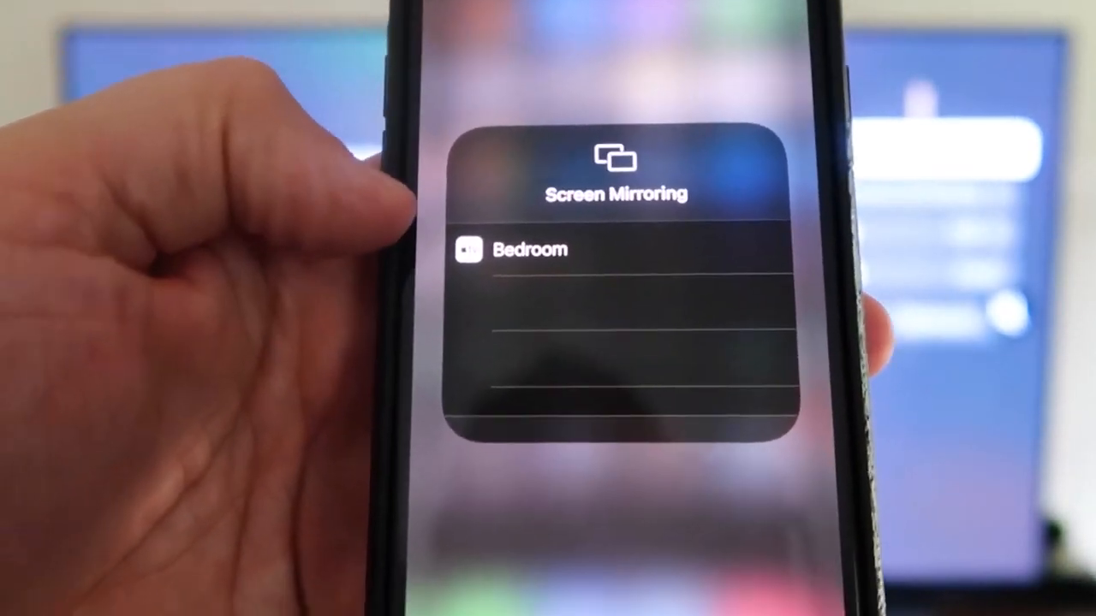
left_click(514, 250)
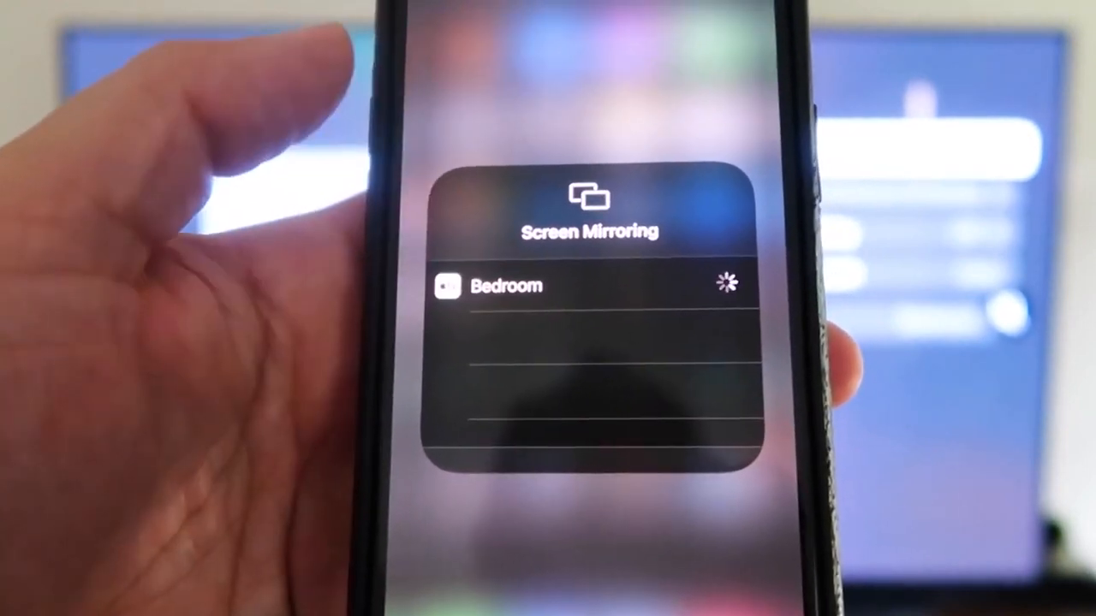